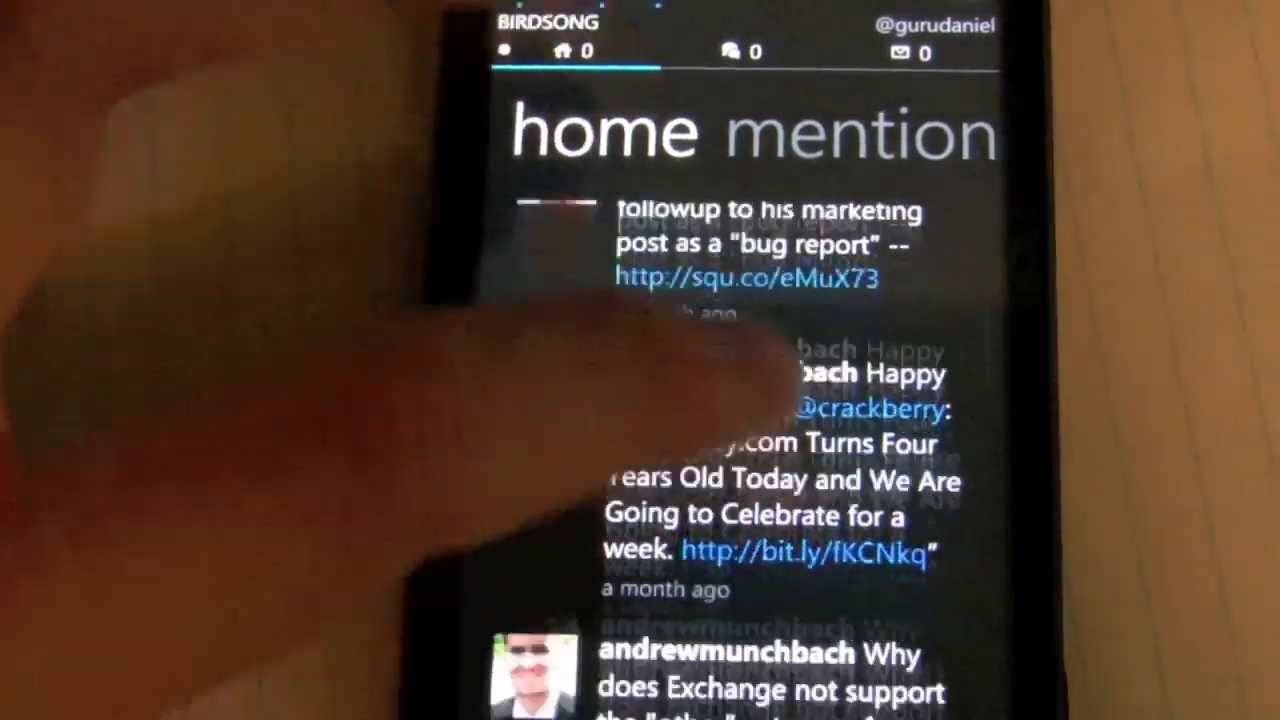
# Scroll through Beezer's timeline of recent tweets, then return to the start screen
pyautogui.scroll(-3)
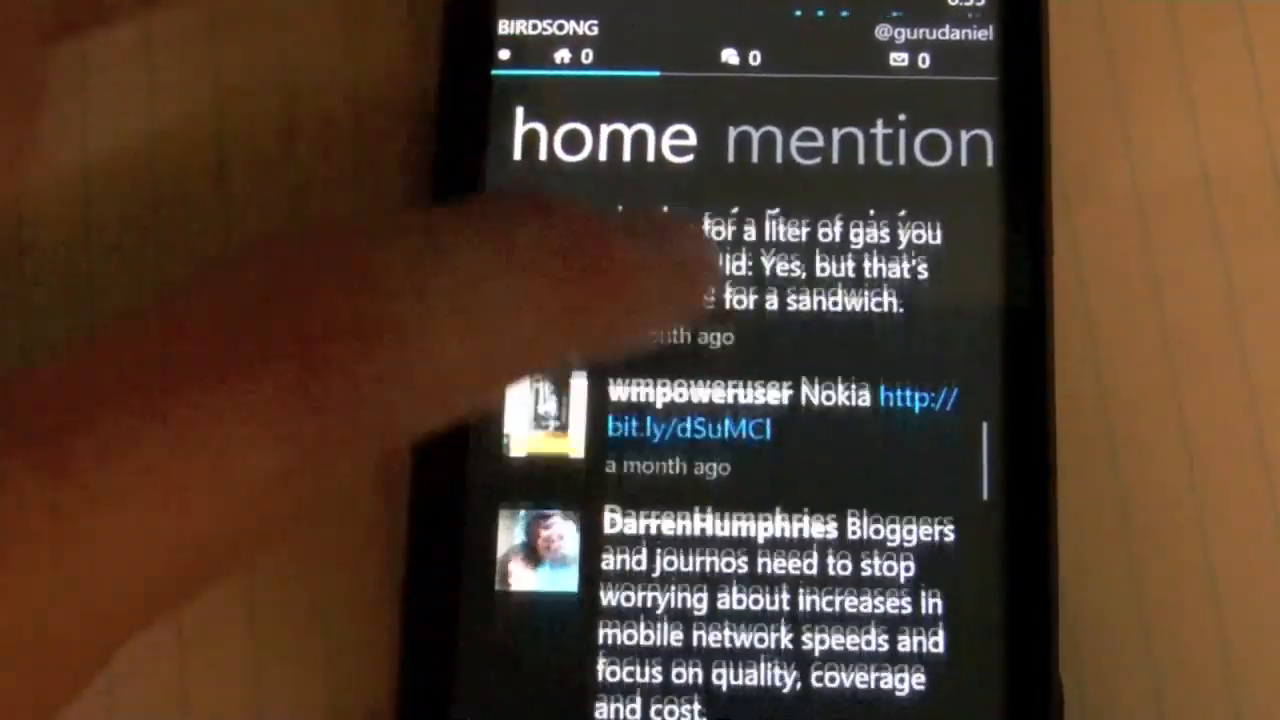
pyautogui.scroll(3)
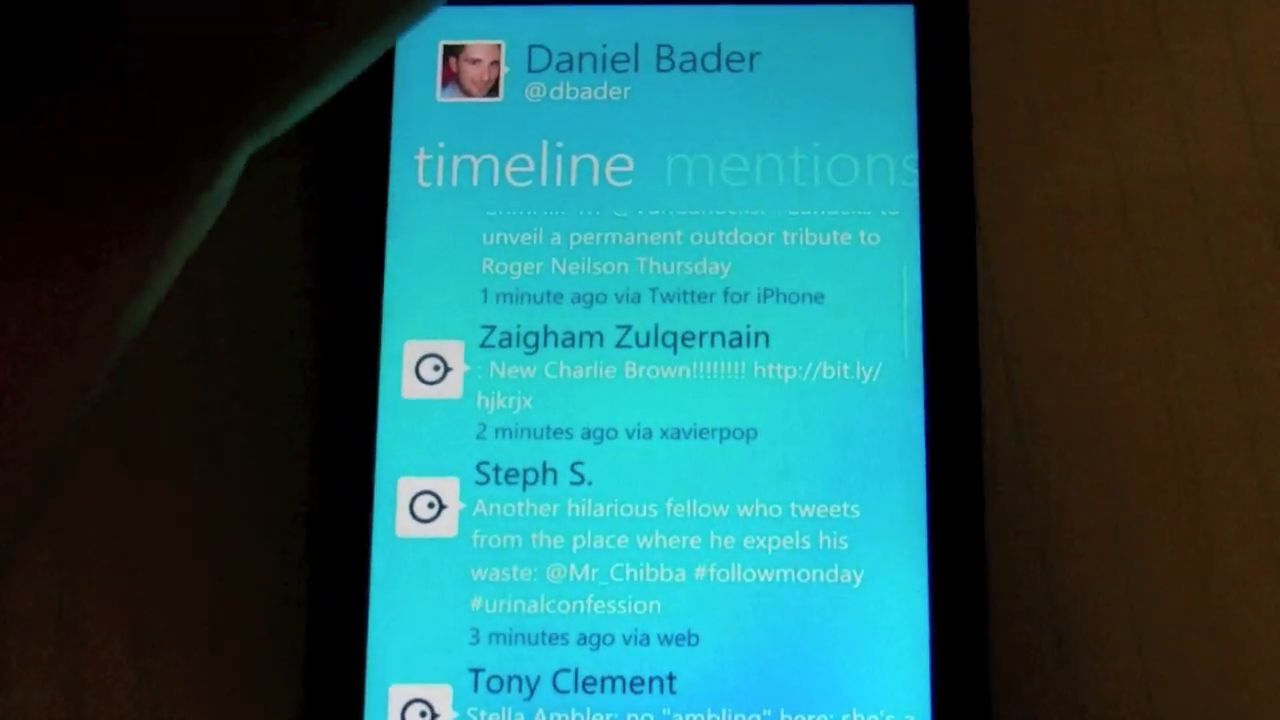
pyautogui.scroll(3)
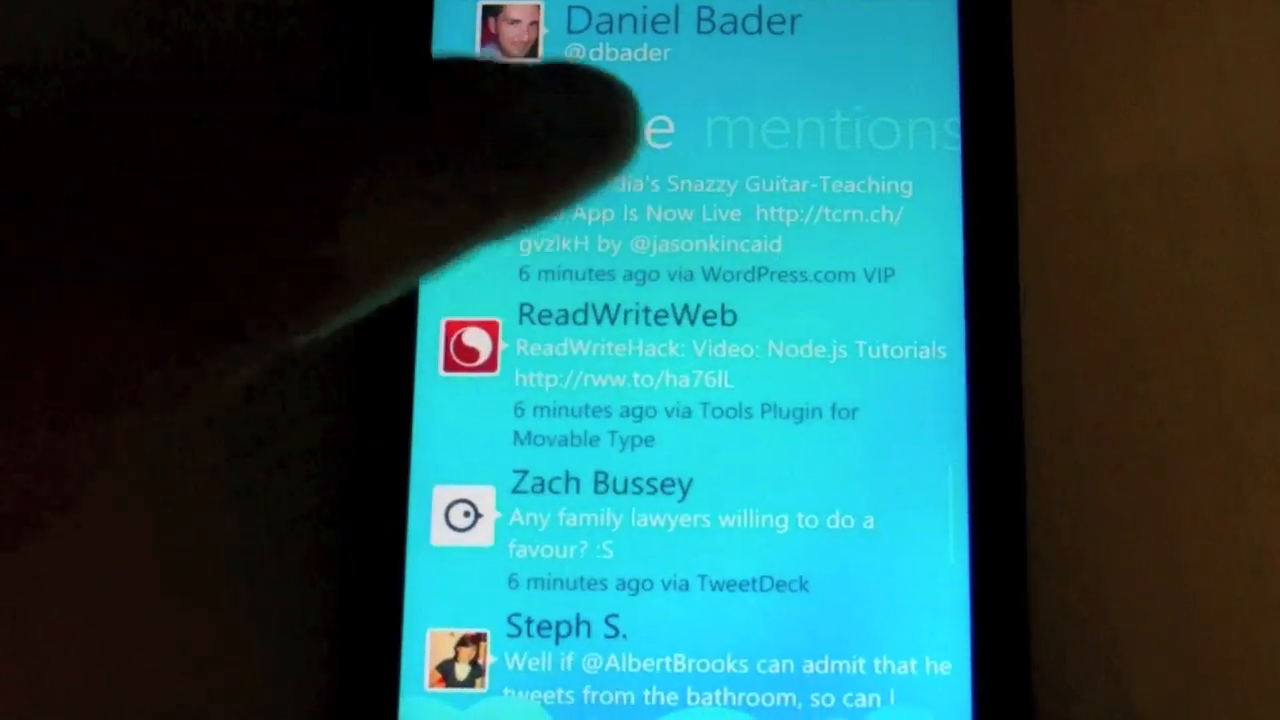
pyautogui.click(610, 96)
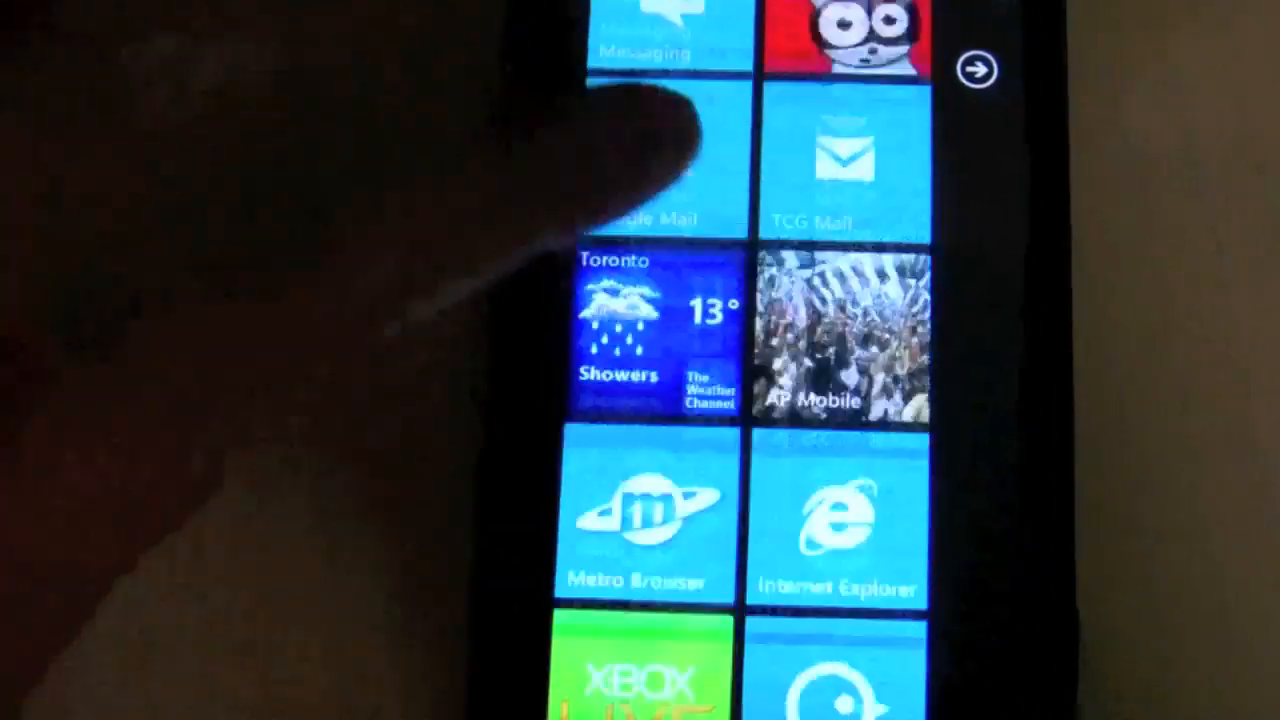
# Scroll down the Start screen tiles toward the Marketplace tile
pyautogui.scroll(-3)
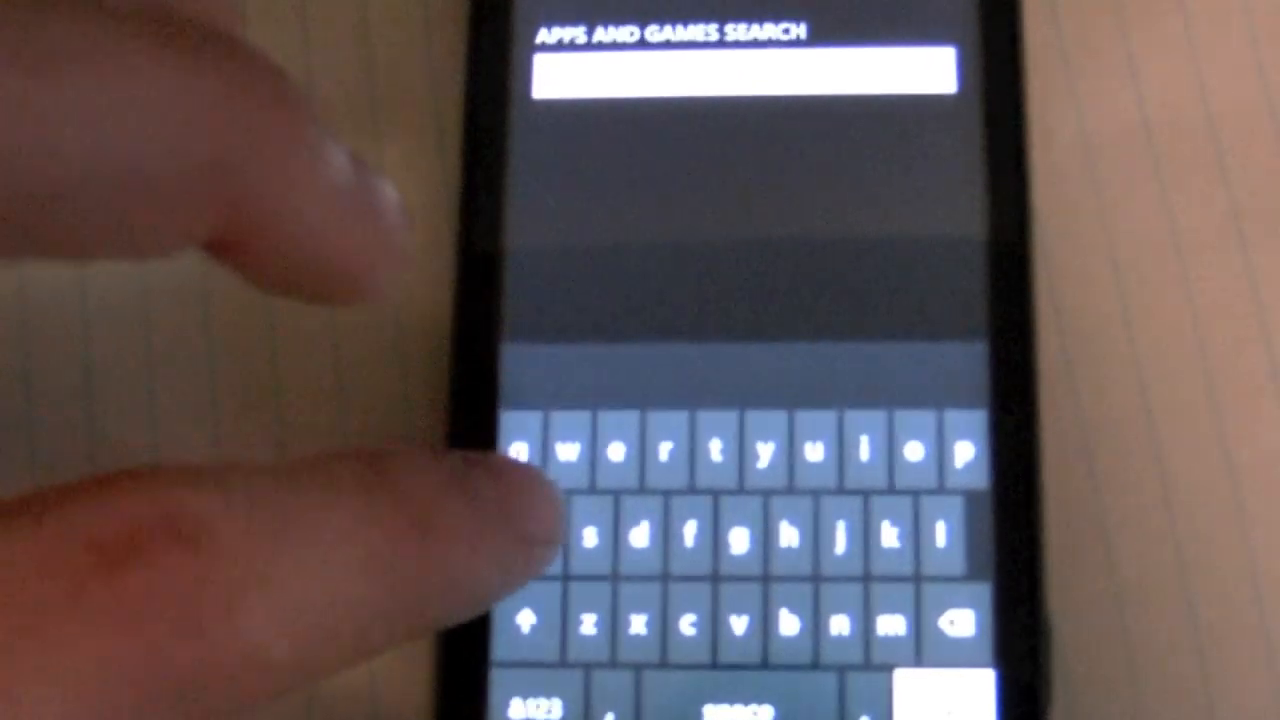
# Search Marketplace for 'Kat' and browse the i Love Katamari page's screenshots and reviews
pyautogui.write('Kat')
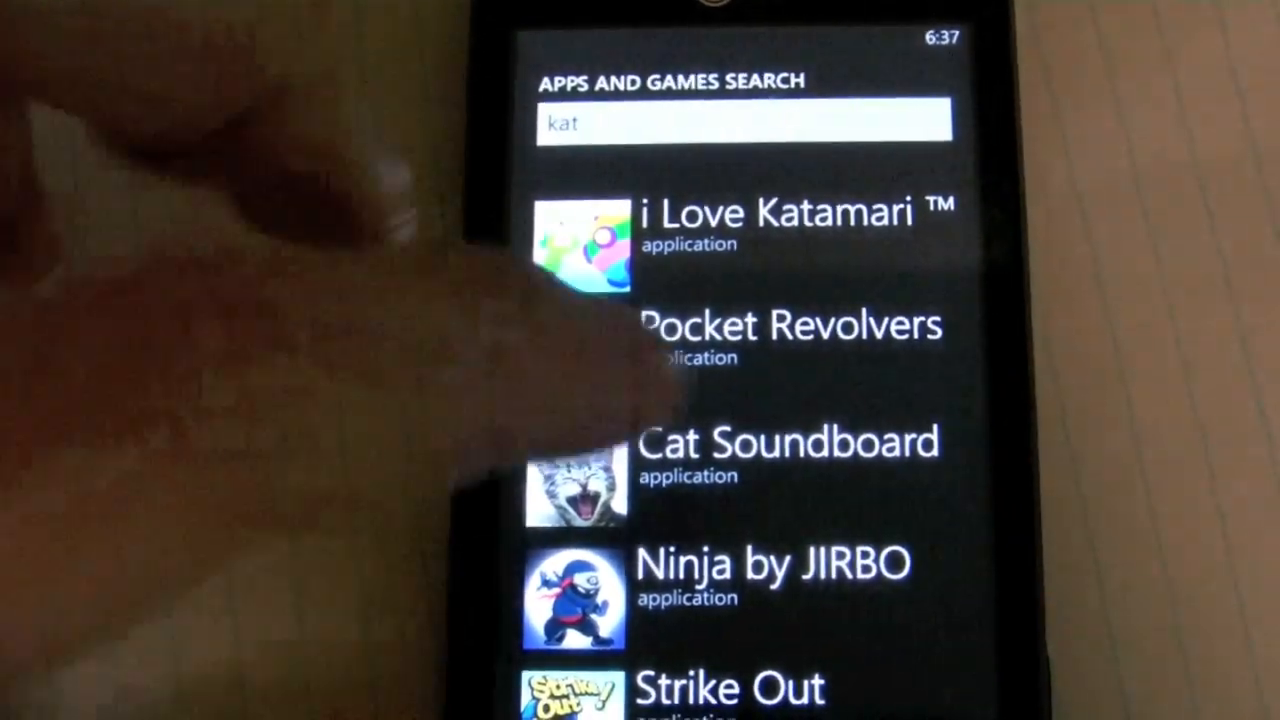
pyautogui.scroll(-3)
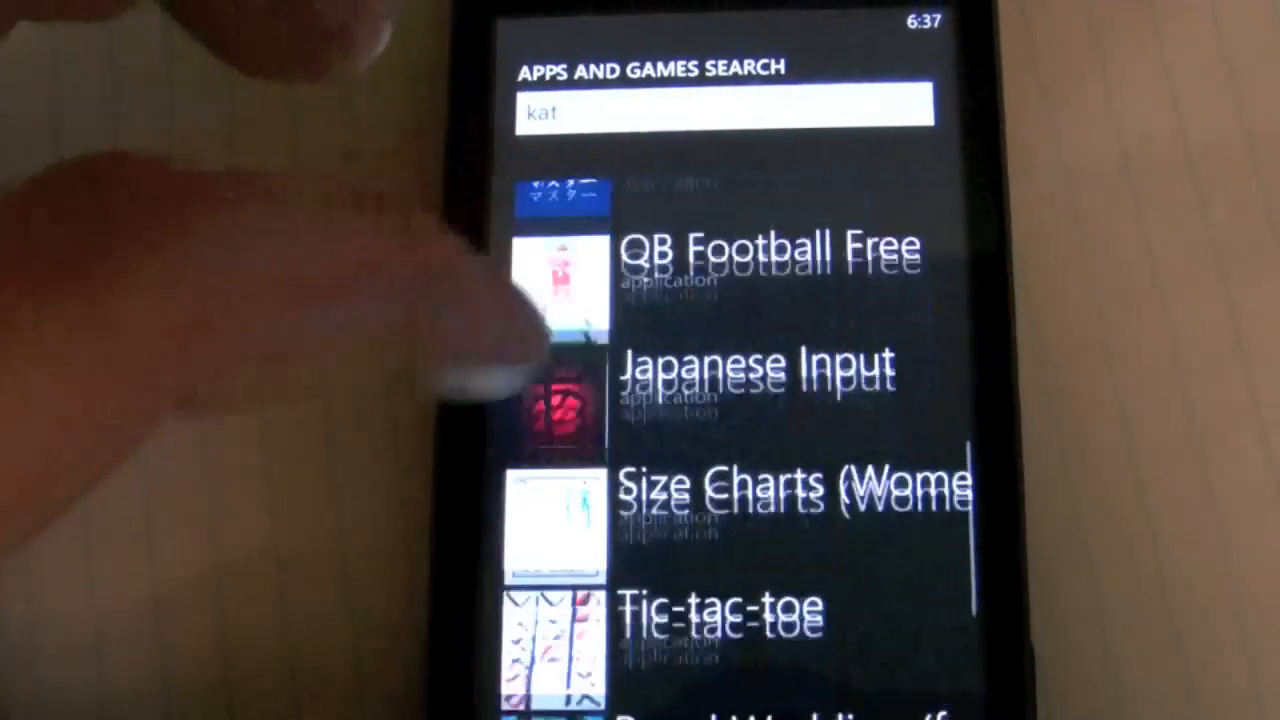
pyautogui.scroll(3)
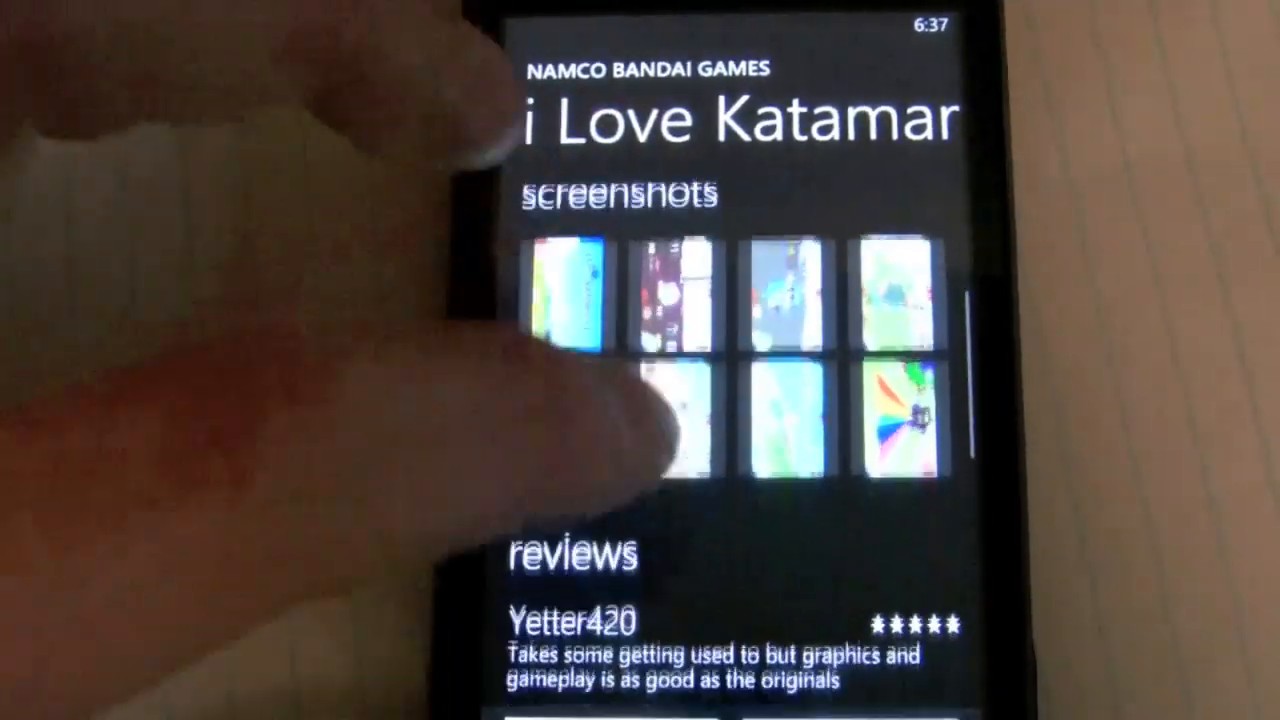
pyautogui.scroll(-3)
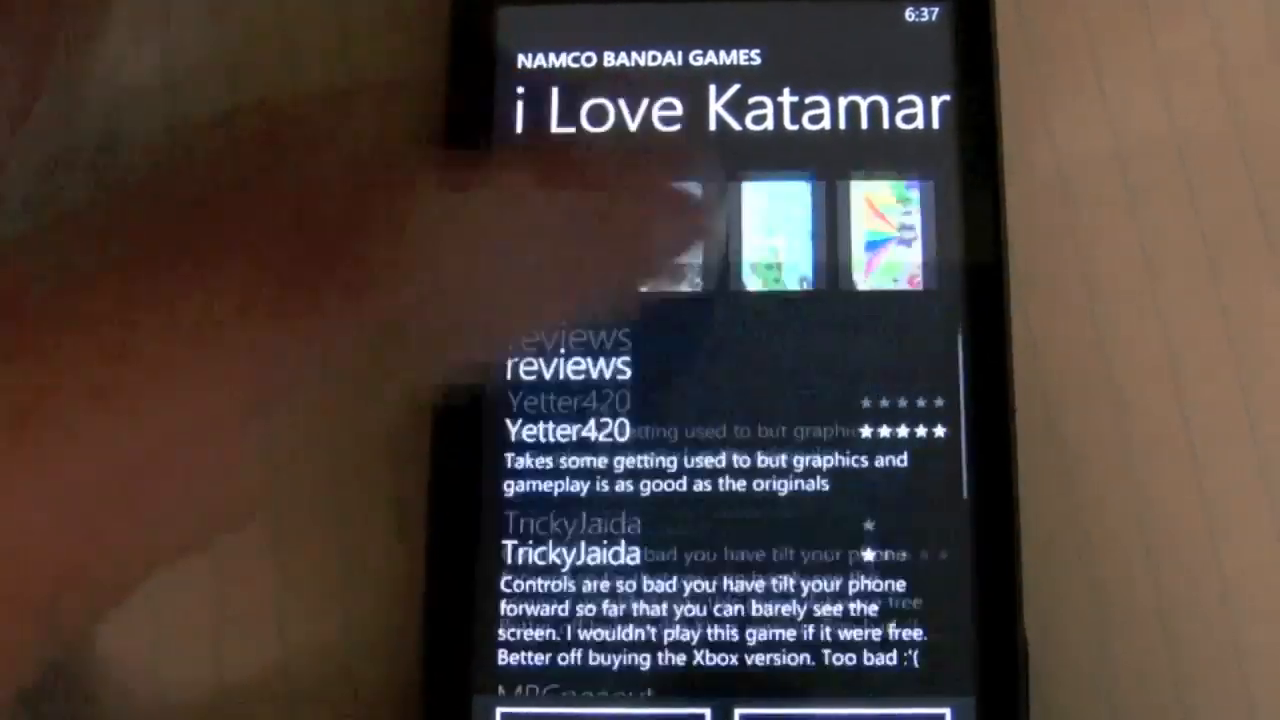
pyautogui.scroll(3)
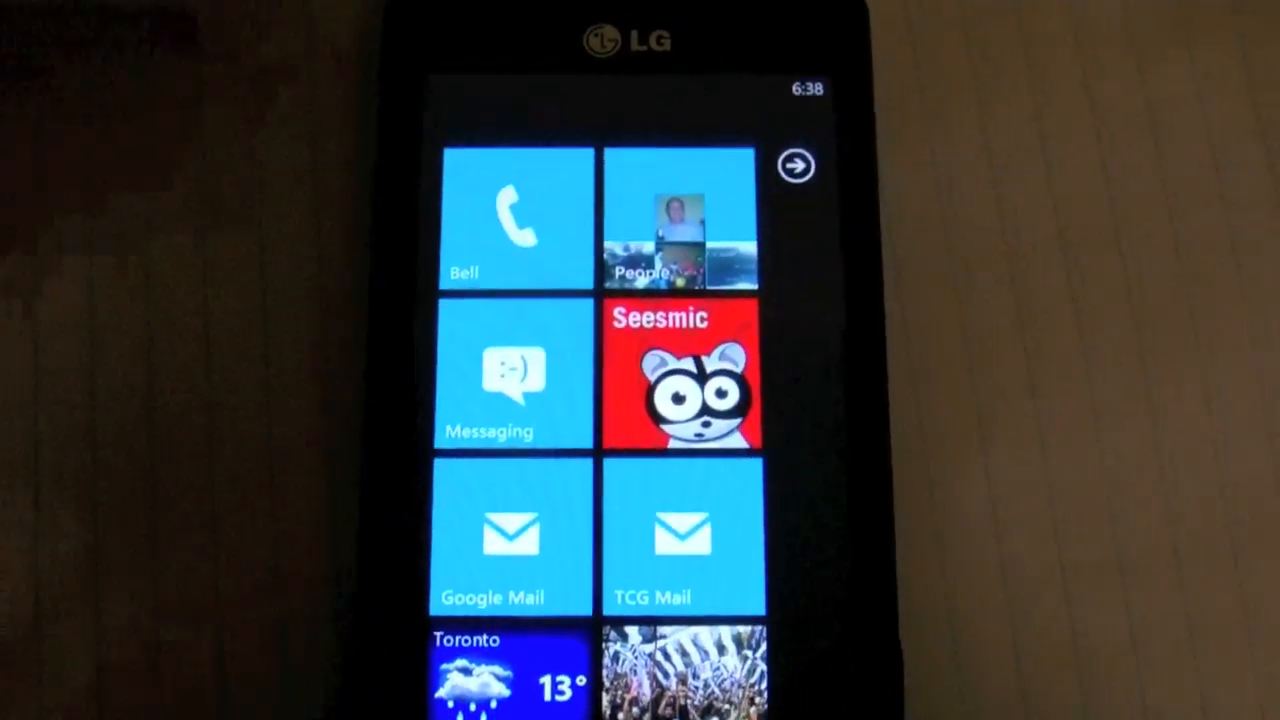
# Show the full alphabetical app list and scroll to its last entries at YouTube
pyautogui.click(796, 164)
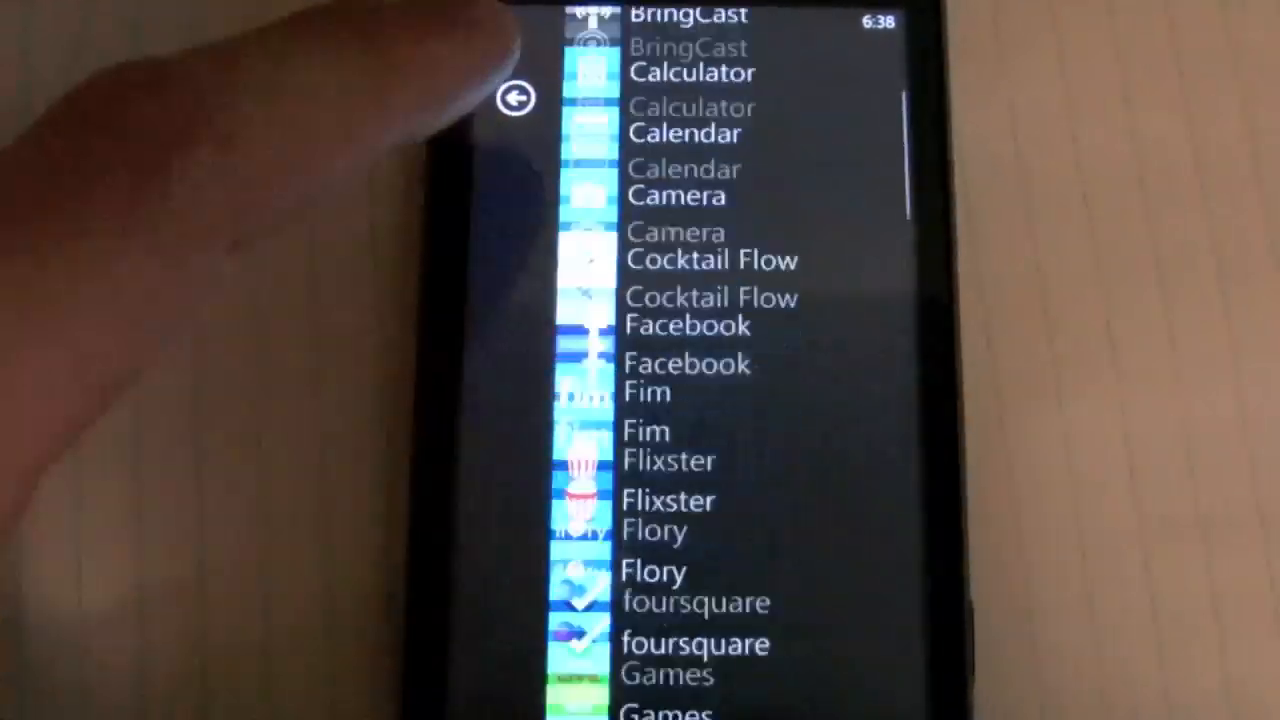
pyautogui.scroll(-3)
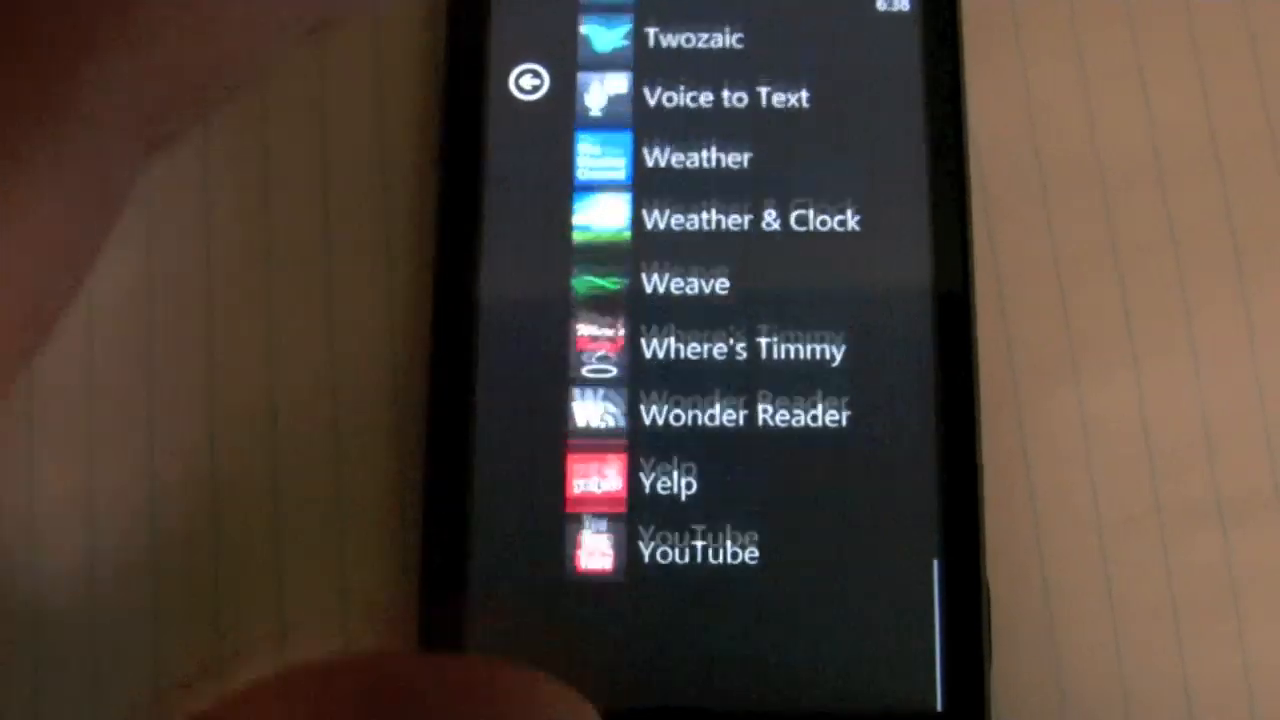